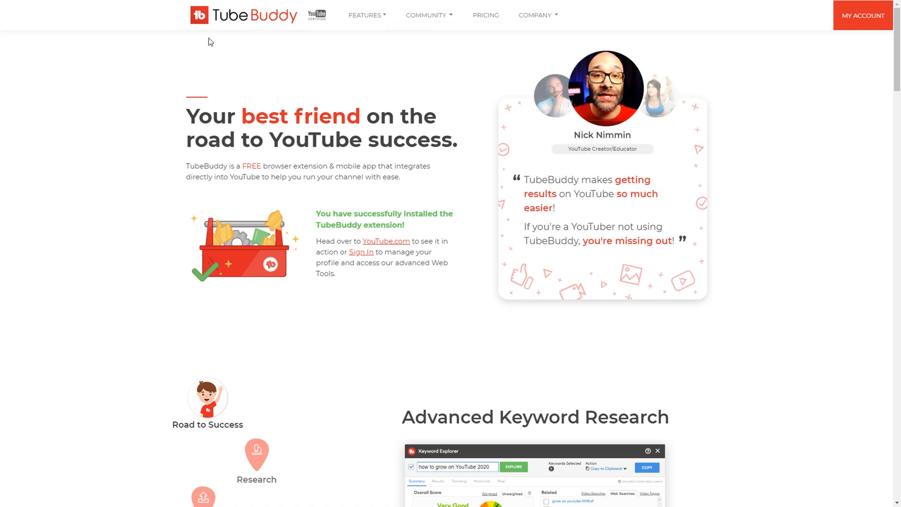
mouse_move(424, 81)
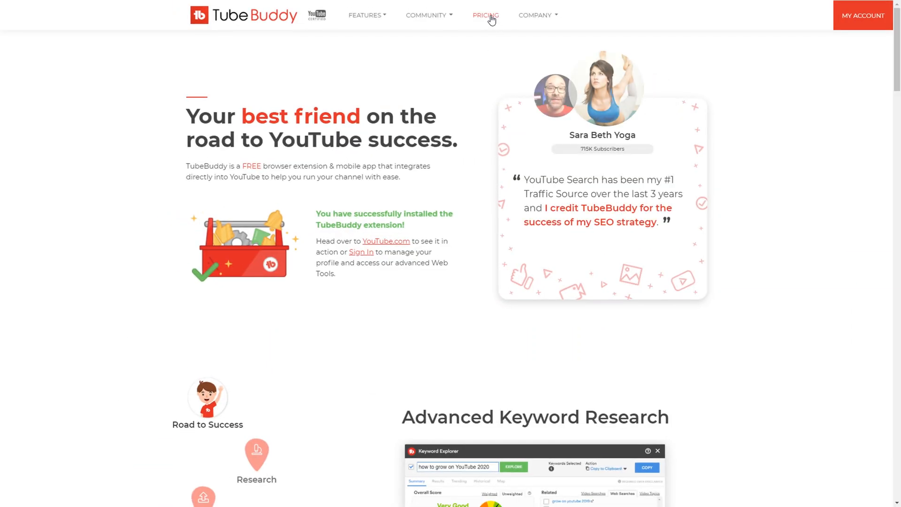
- Review the Pricing page's feature comparison table across plans, then return to the plan cards
click(486, 15)
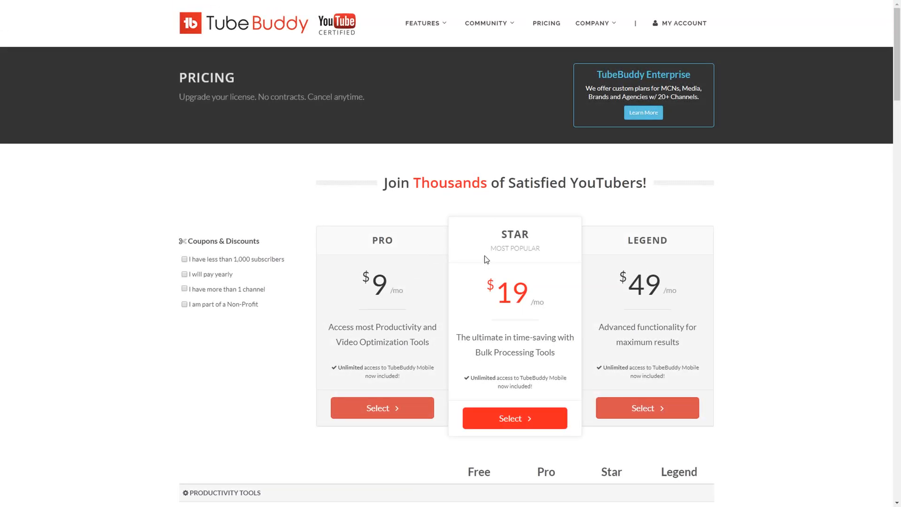
mouse_move(471, 246)
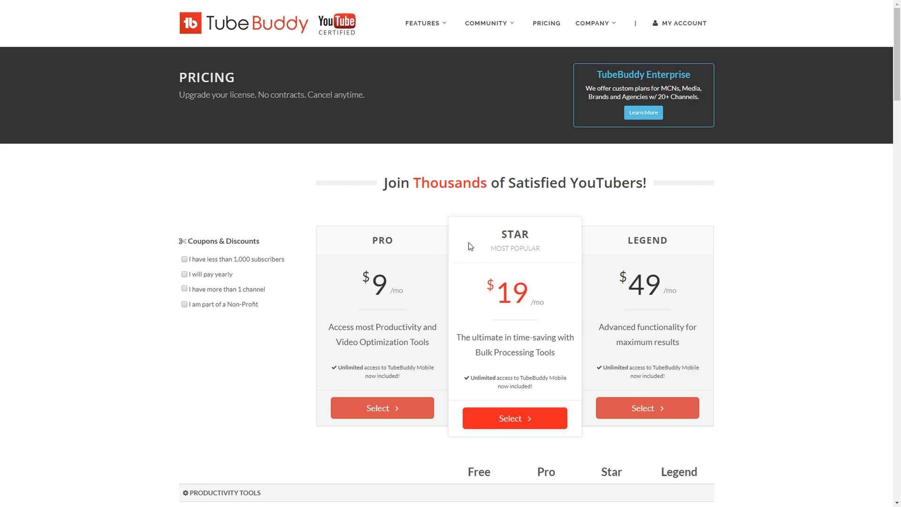
scroll(down, 3)
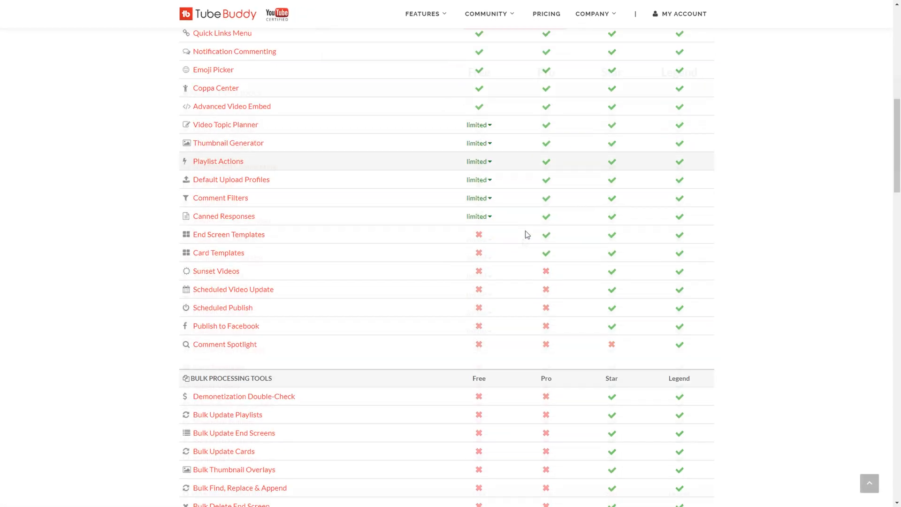
scroll(down, 3)
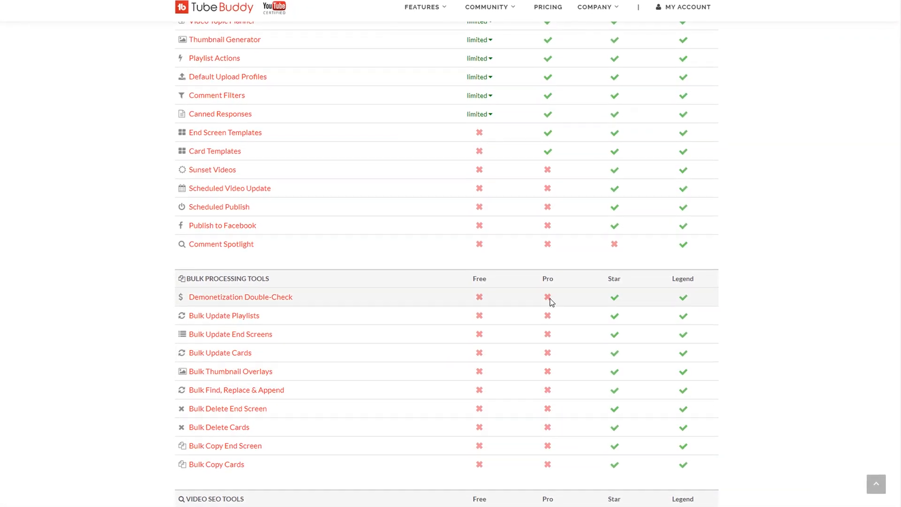
scroll(down, 3)
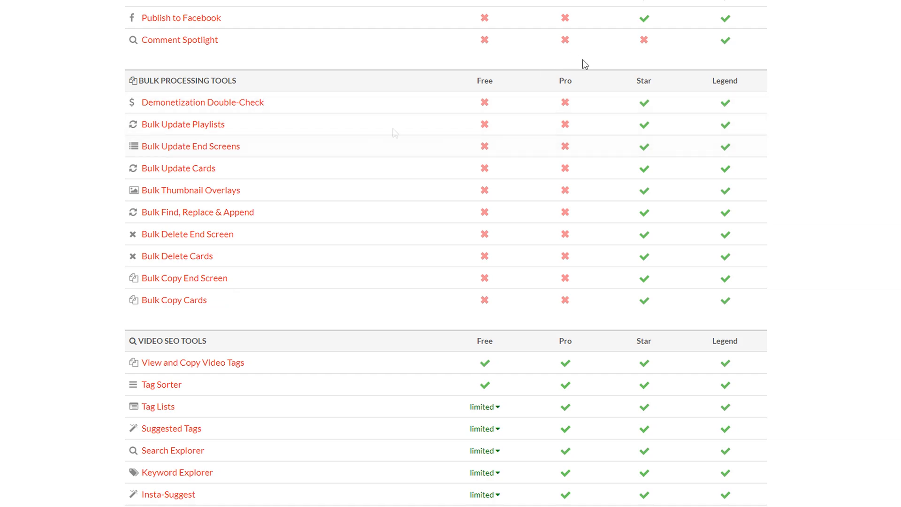
scroll(up, 3)
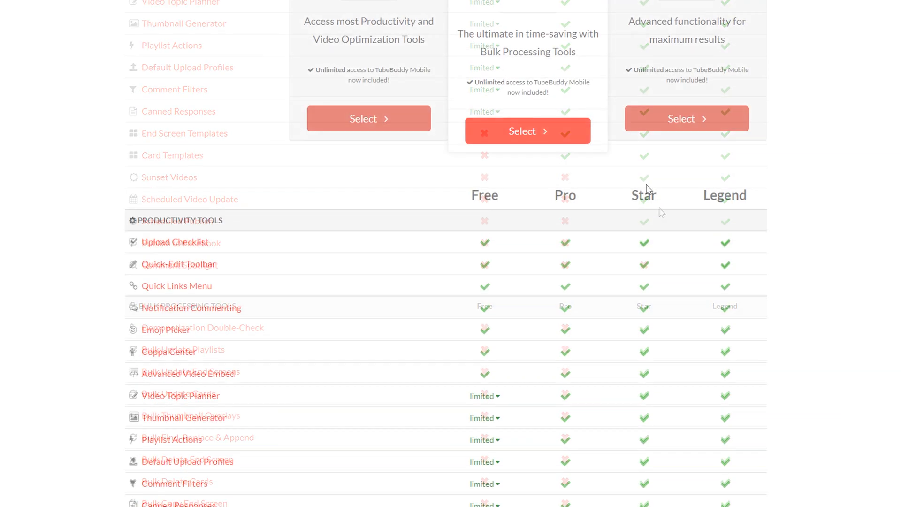
scroll(up, 3)
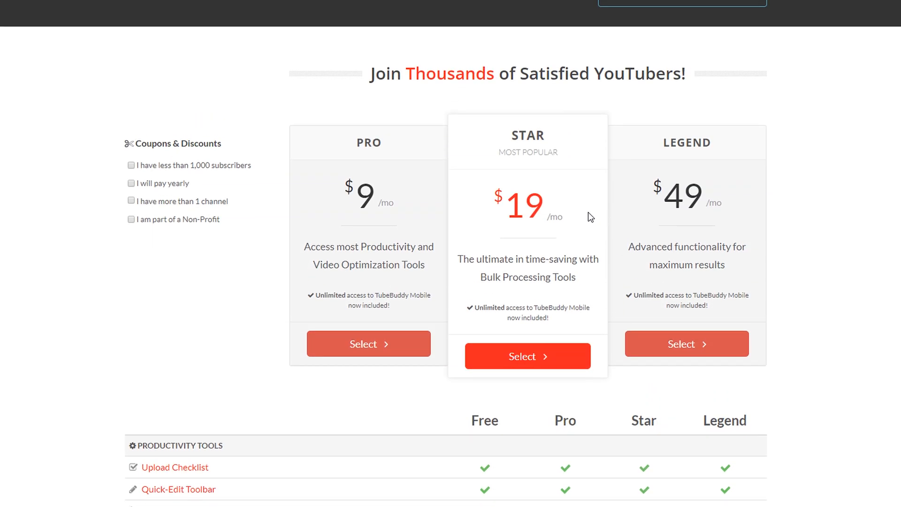
scroll(down, 3)
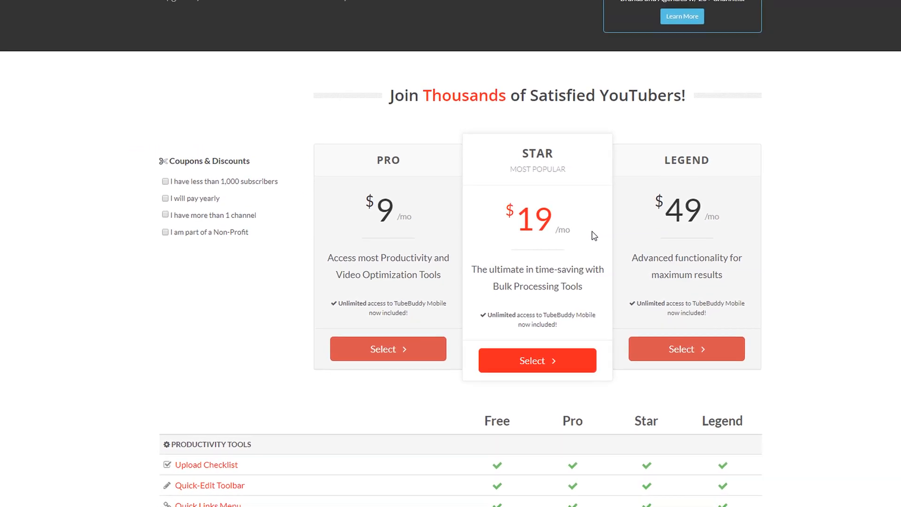
scroll(up, 3)
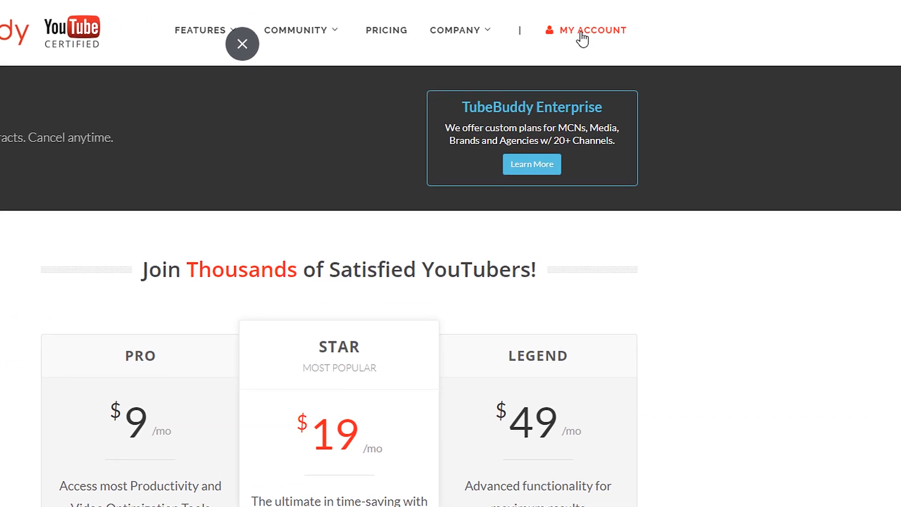
- From My Account, choose Upgrade Now on the TarantuloTV channel card
click(592, 30)
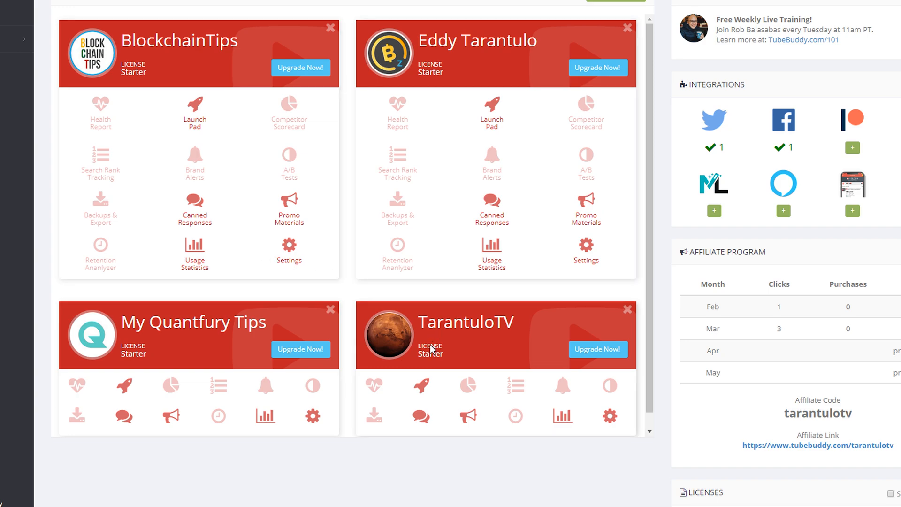
mouse_move(547, 355)
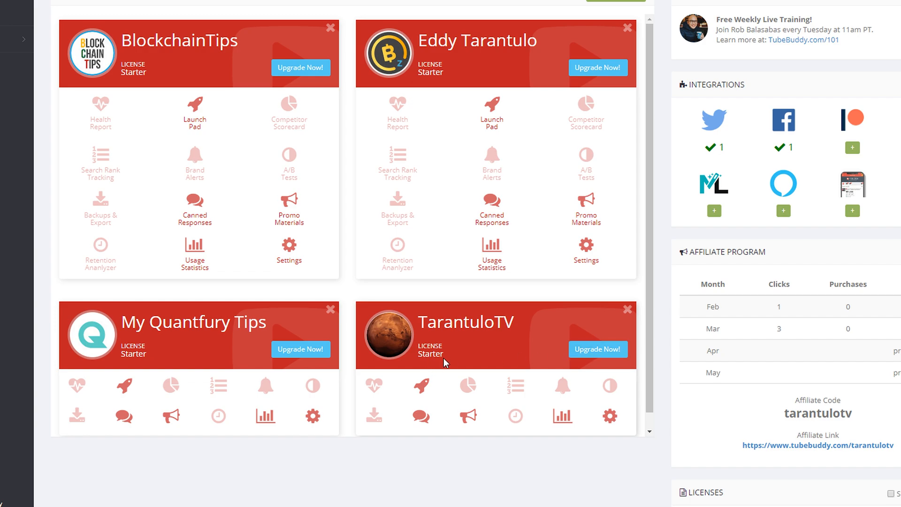
mouse_move(597, 350)
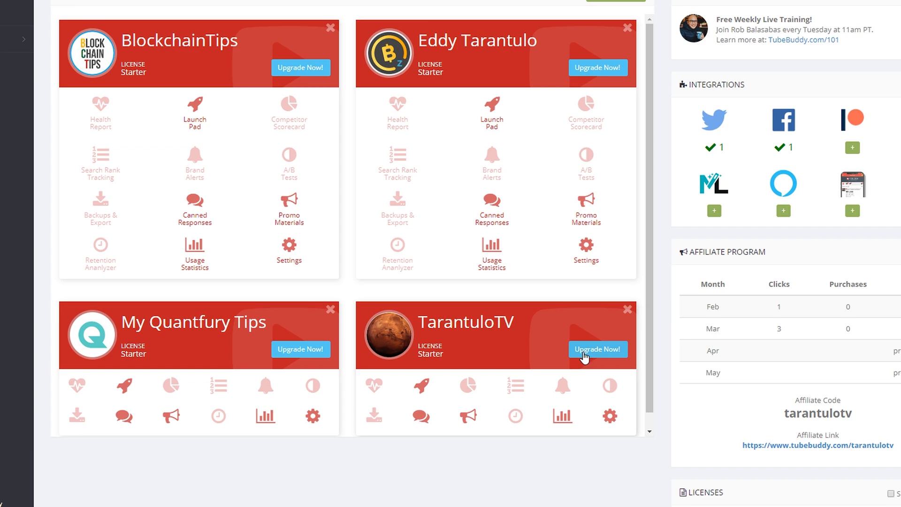
click(597, 350)
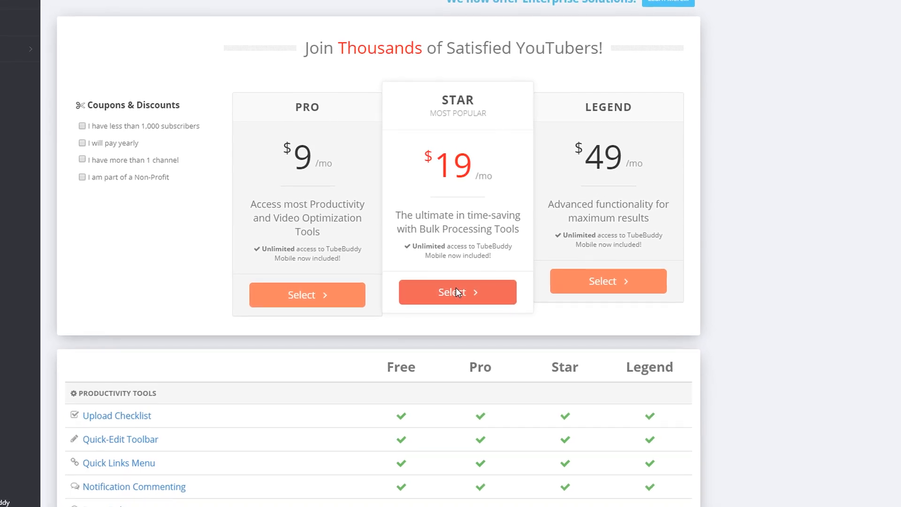
click(457, 292)
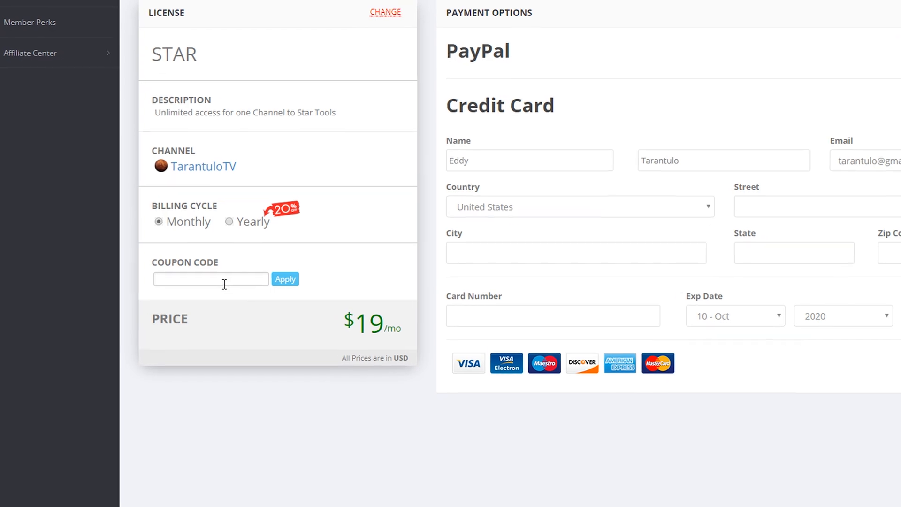
text(RepeatBuddy)
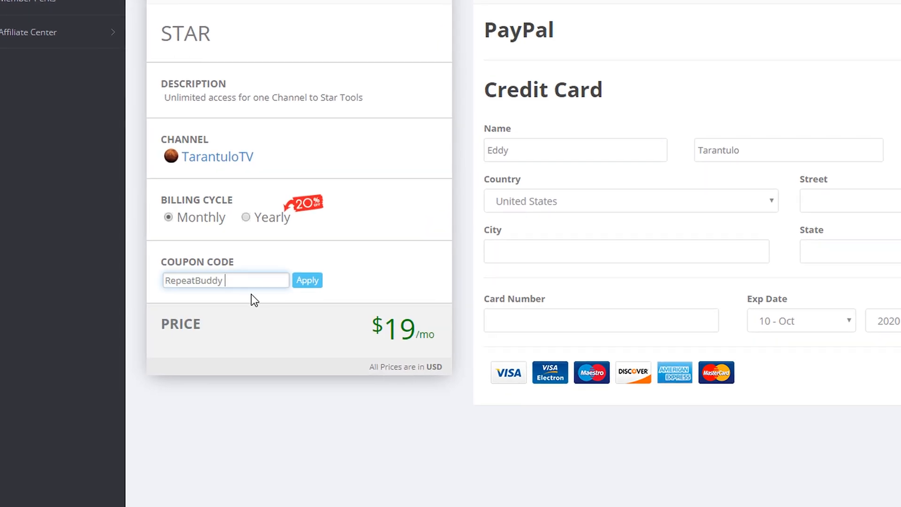
click(307, 281)
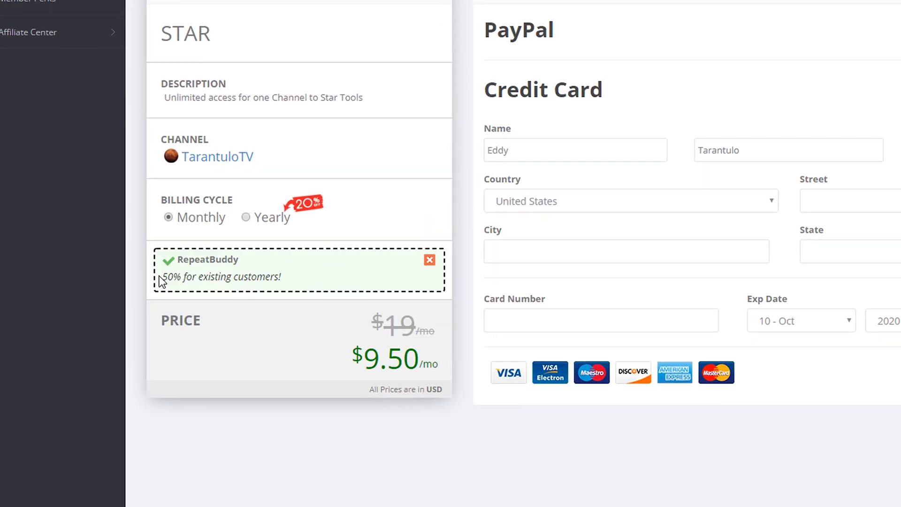
double_click(171, 276)
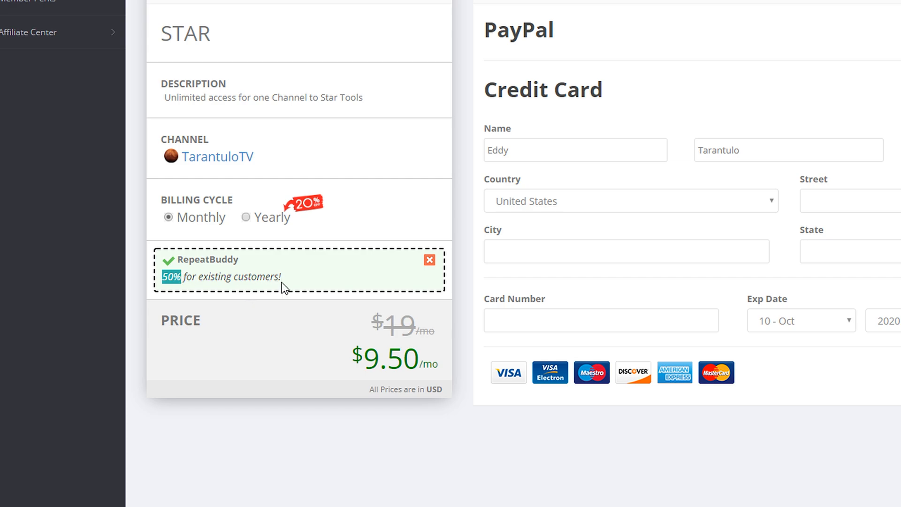
scroll(up, 3)
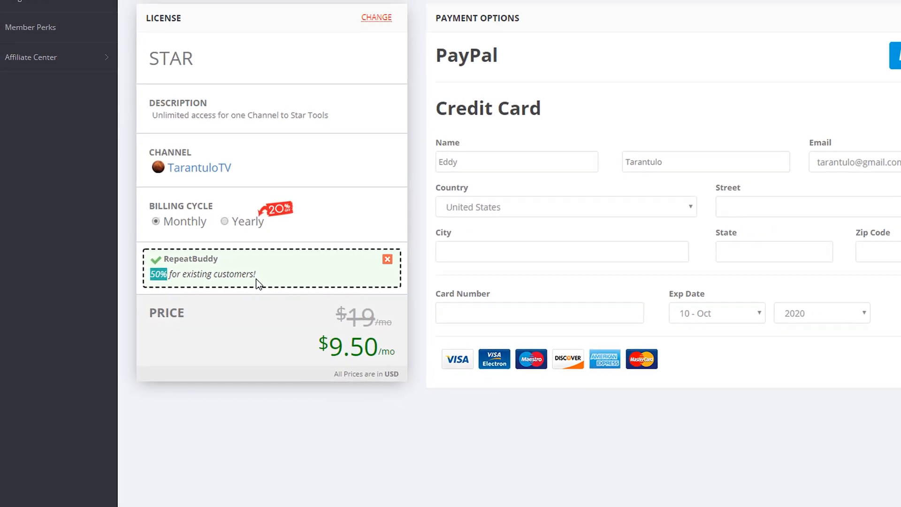
scroll(up, 3)
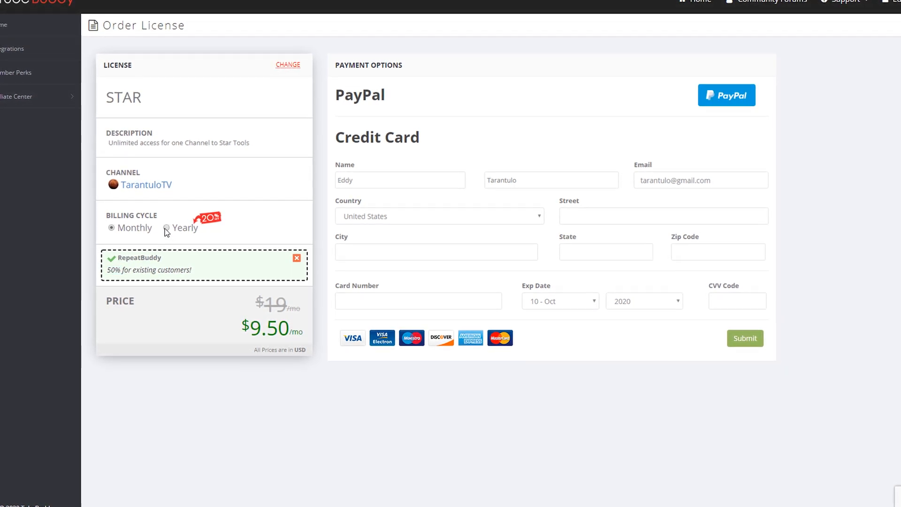
- Choose Yearly billing for the Star license and check the $91.20 price in the calculator
click(175, 227)
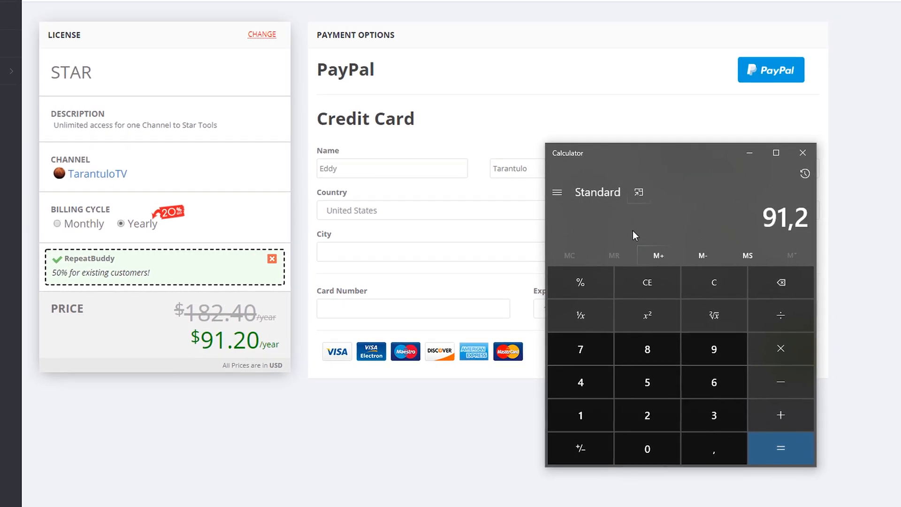
click(780, 448)
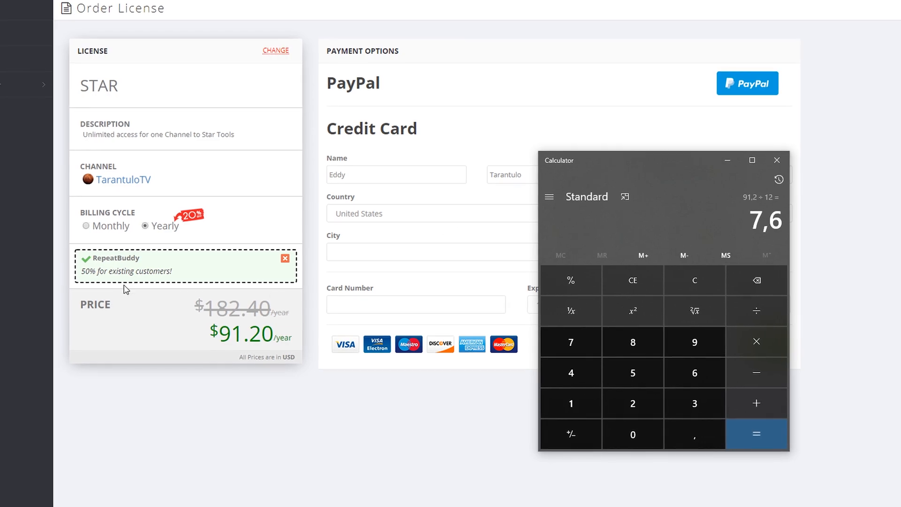
scroll(down, 3)
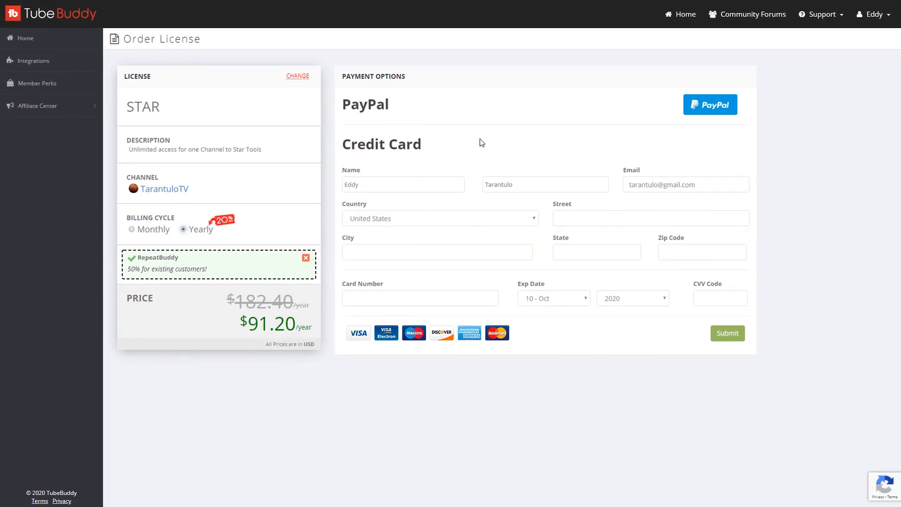
mouse_move(426, 177)
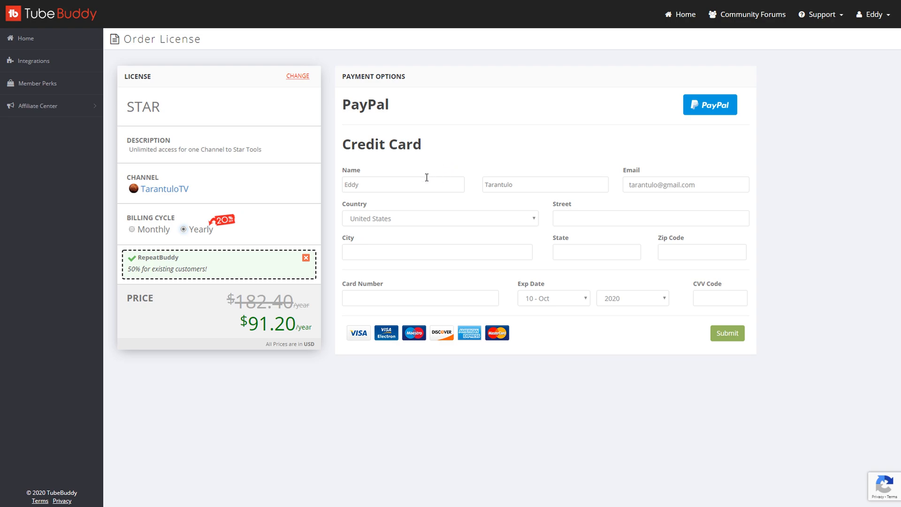
- Submit the yearly Star order and leave the confirmation page via Click Here
click(727, 333)
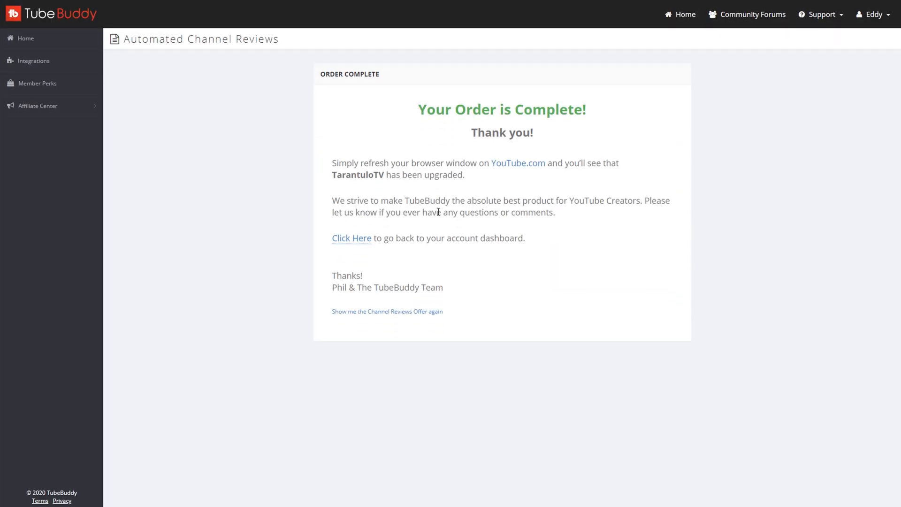
mouse_move(358, 269)
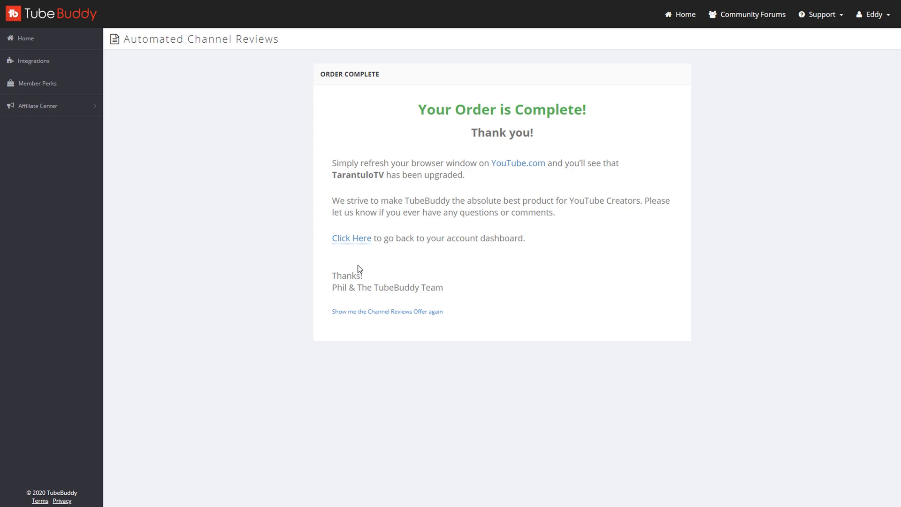
click(351, 238)
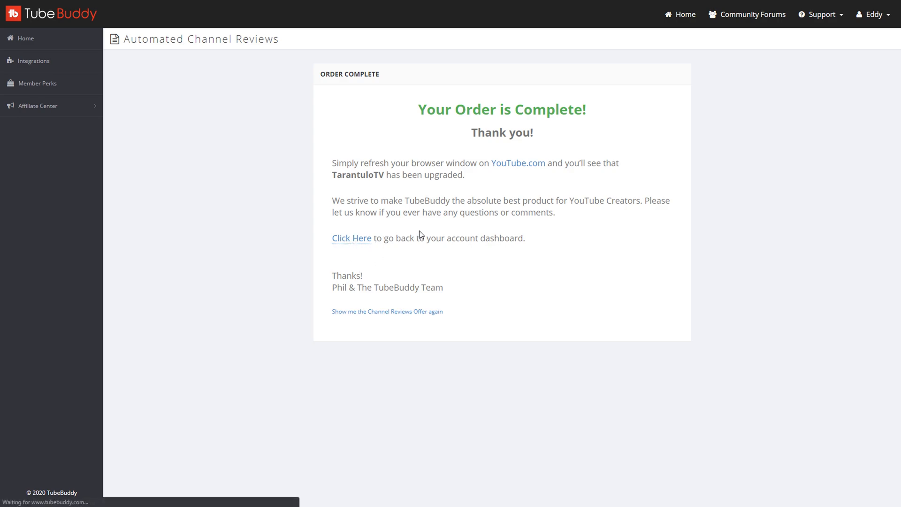
- Check the TarantuloTV channel card on the dashboard now showing a Star license
click(351, 237)
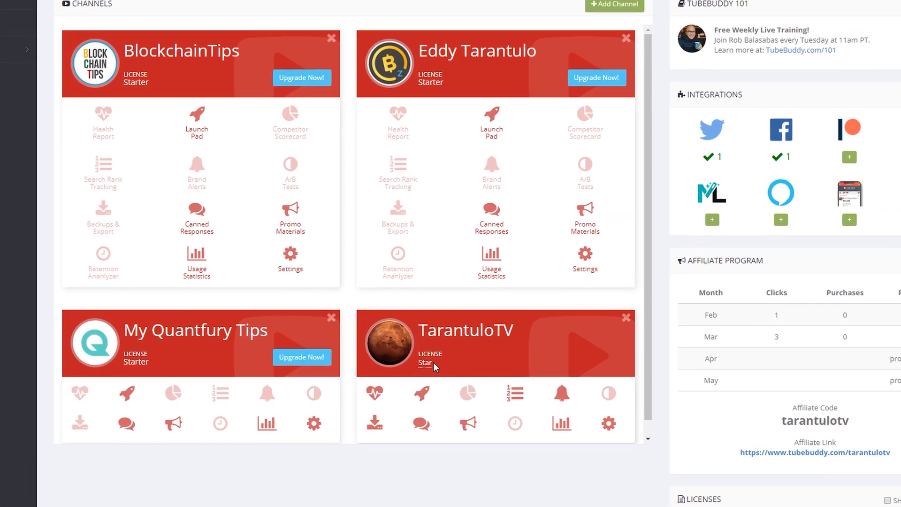
scroll(down, 3)
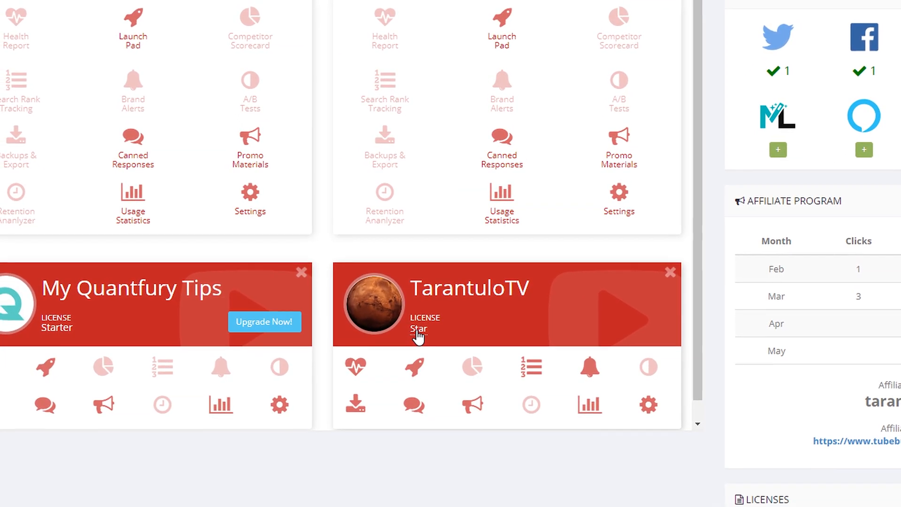
scroll(up, 3)
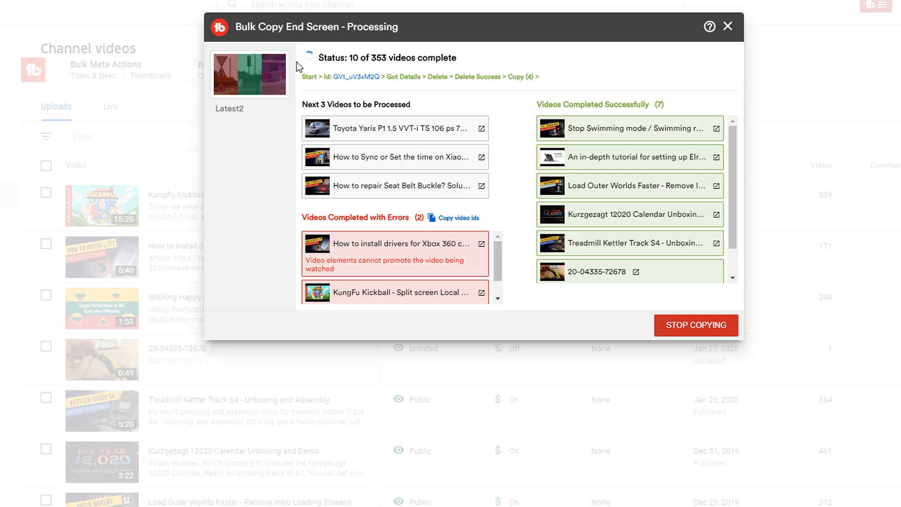
mouse_move(347, 81)
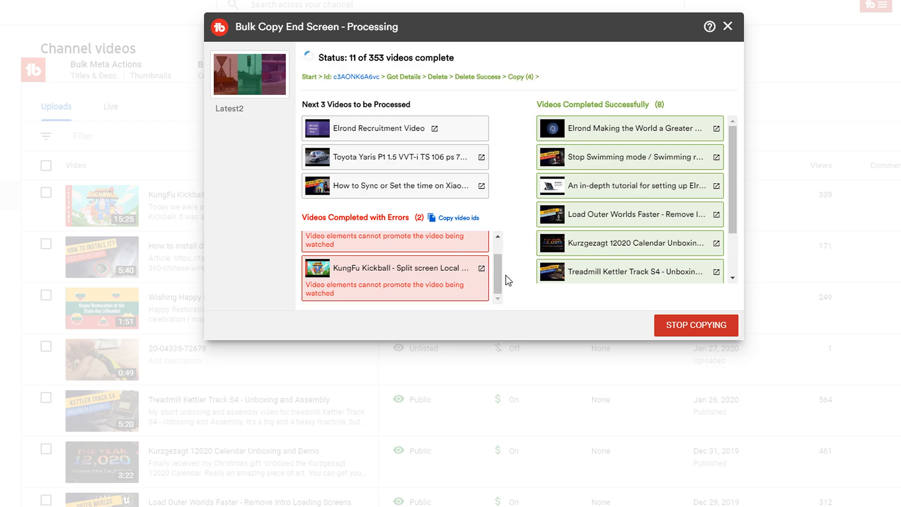
- Look through the errors list in the Bulk Copy End Screen processing dialog
scroll(up, 3)
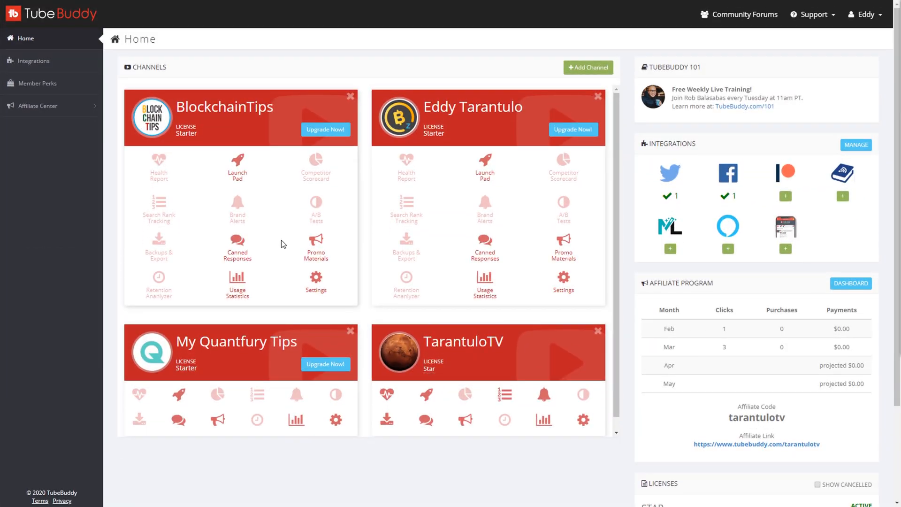
mouse_move(680, 449)
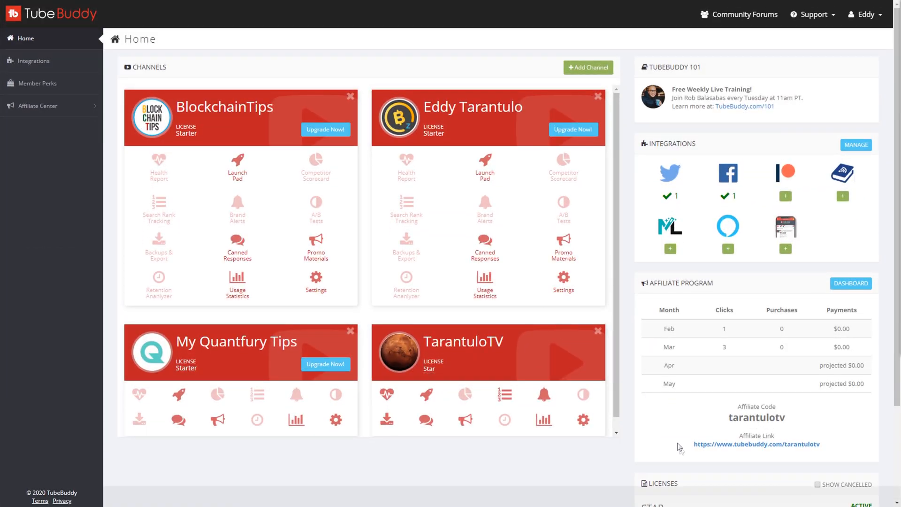